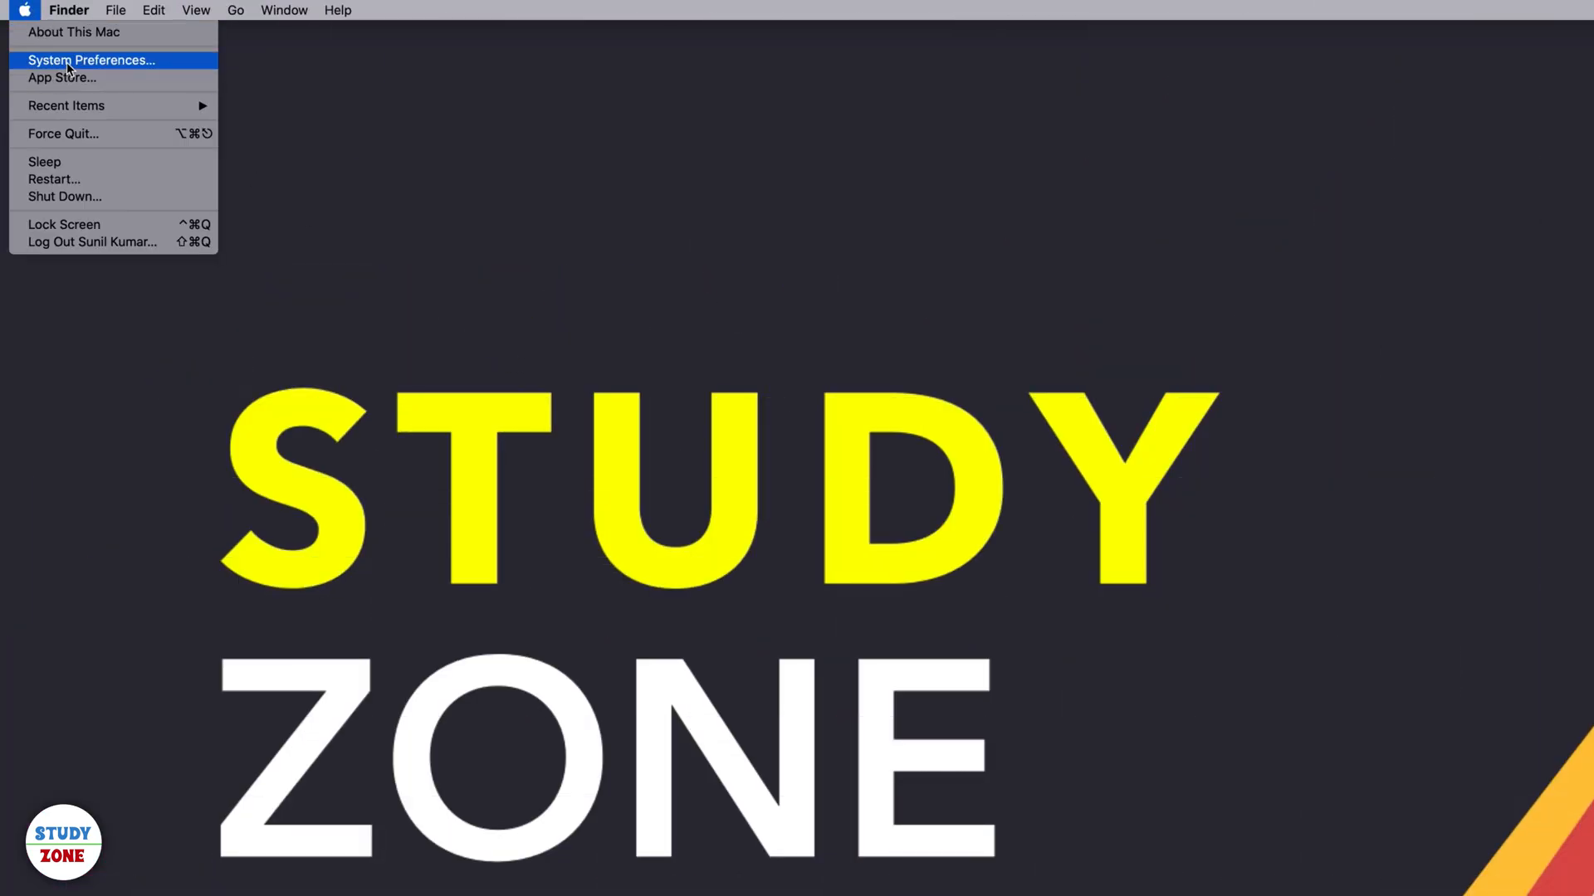
- Open System Preferences from the Apple menu
left_click(91, 60)
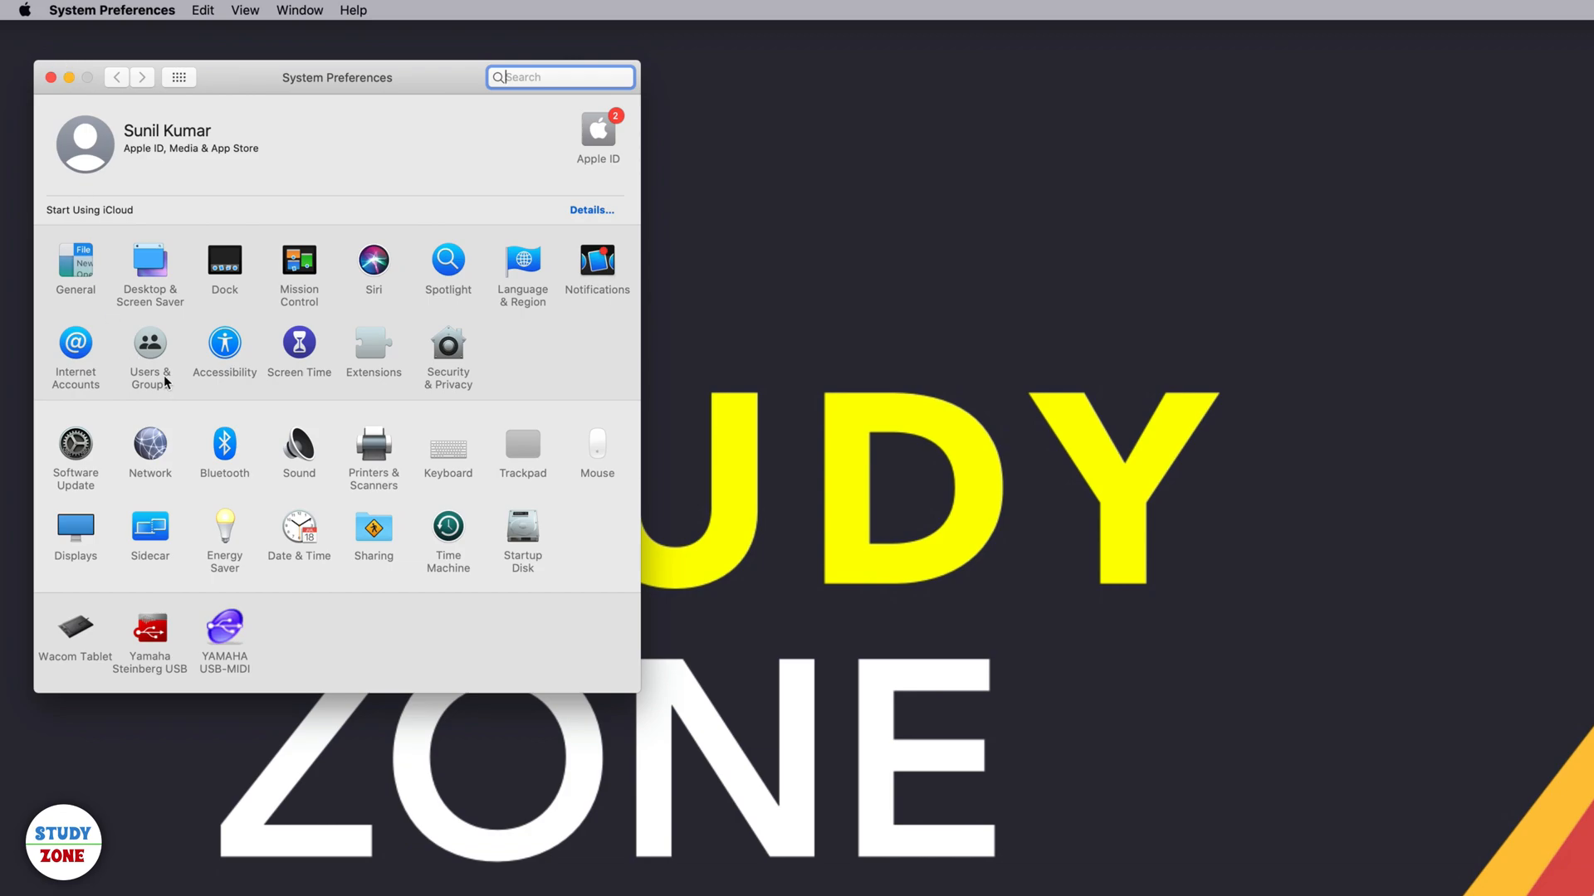
mouse_move(154, 350)
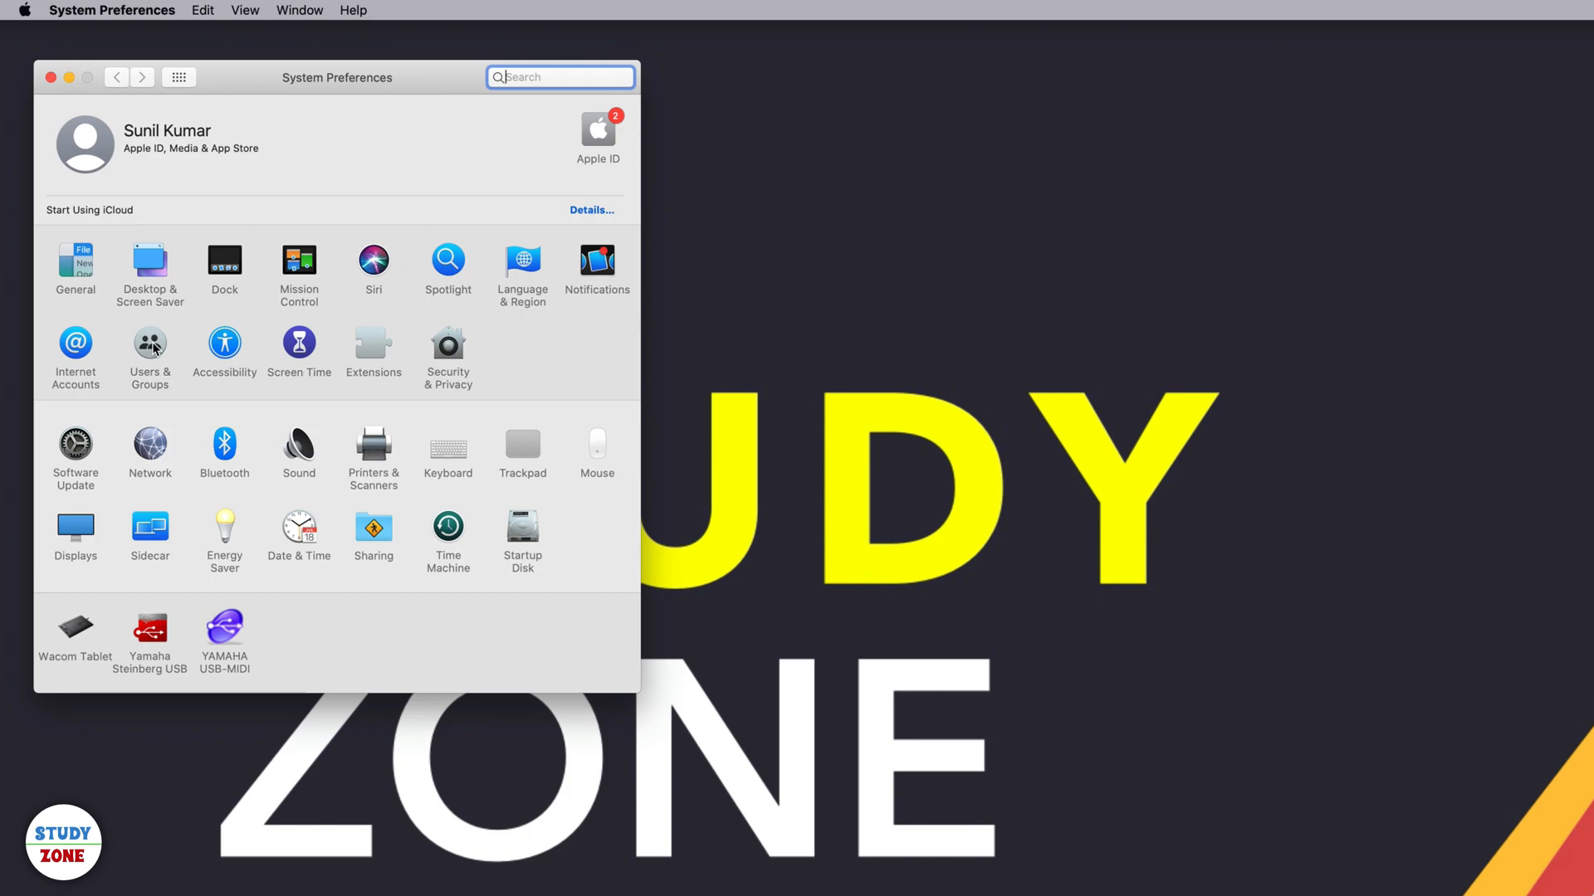
- Open the Users & Groups pane
left_click(150, 345)
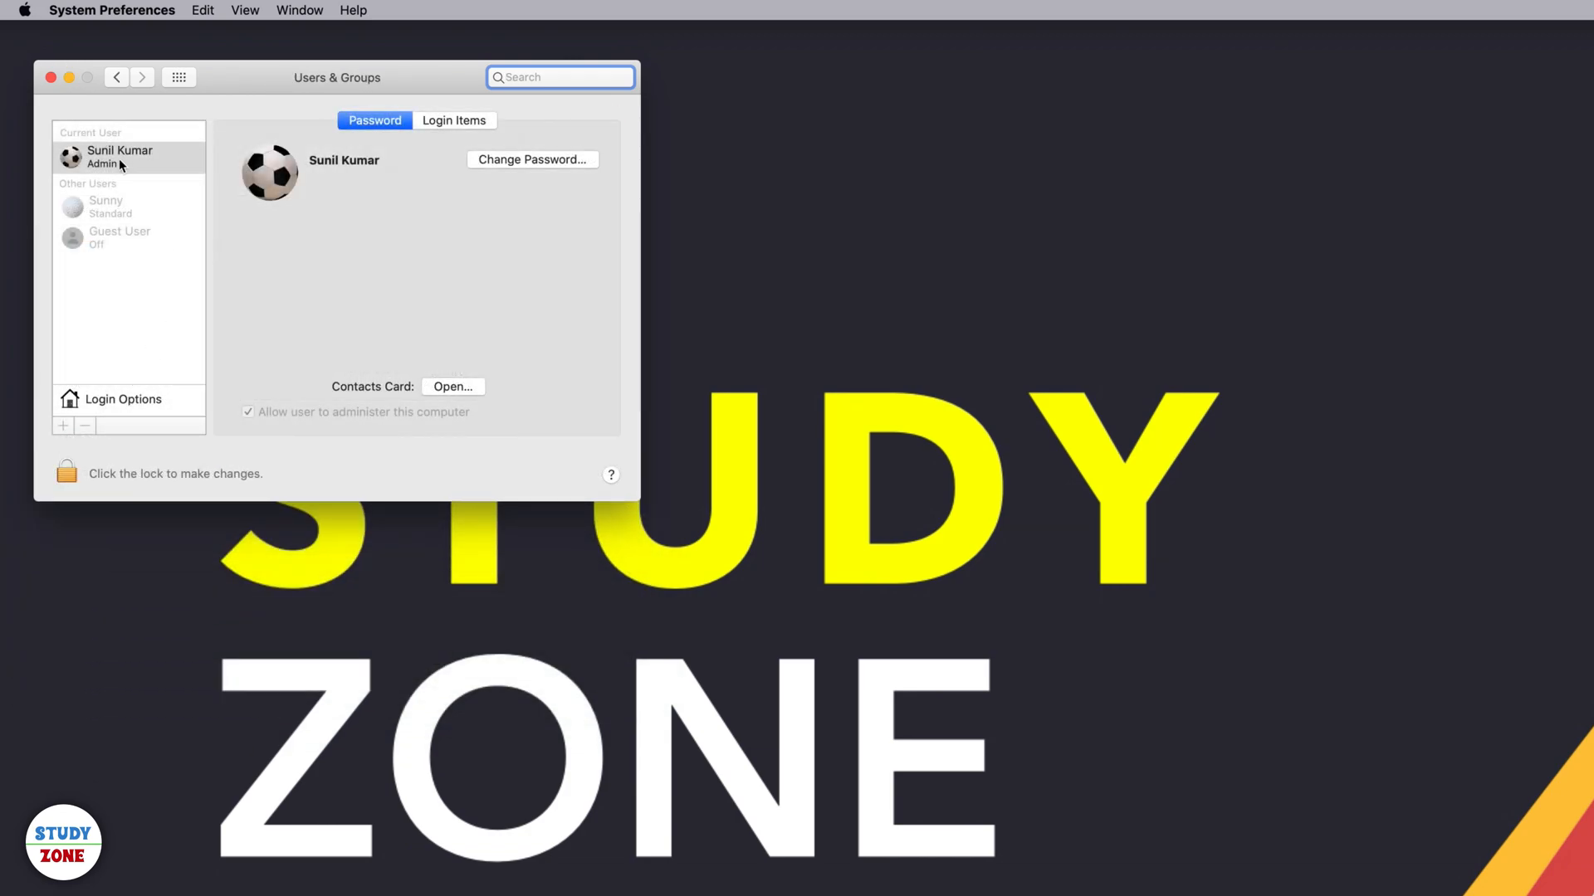
mouse_move(120, 156)
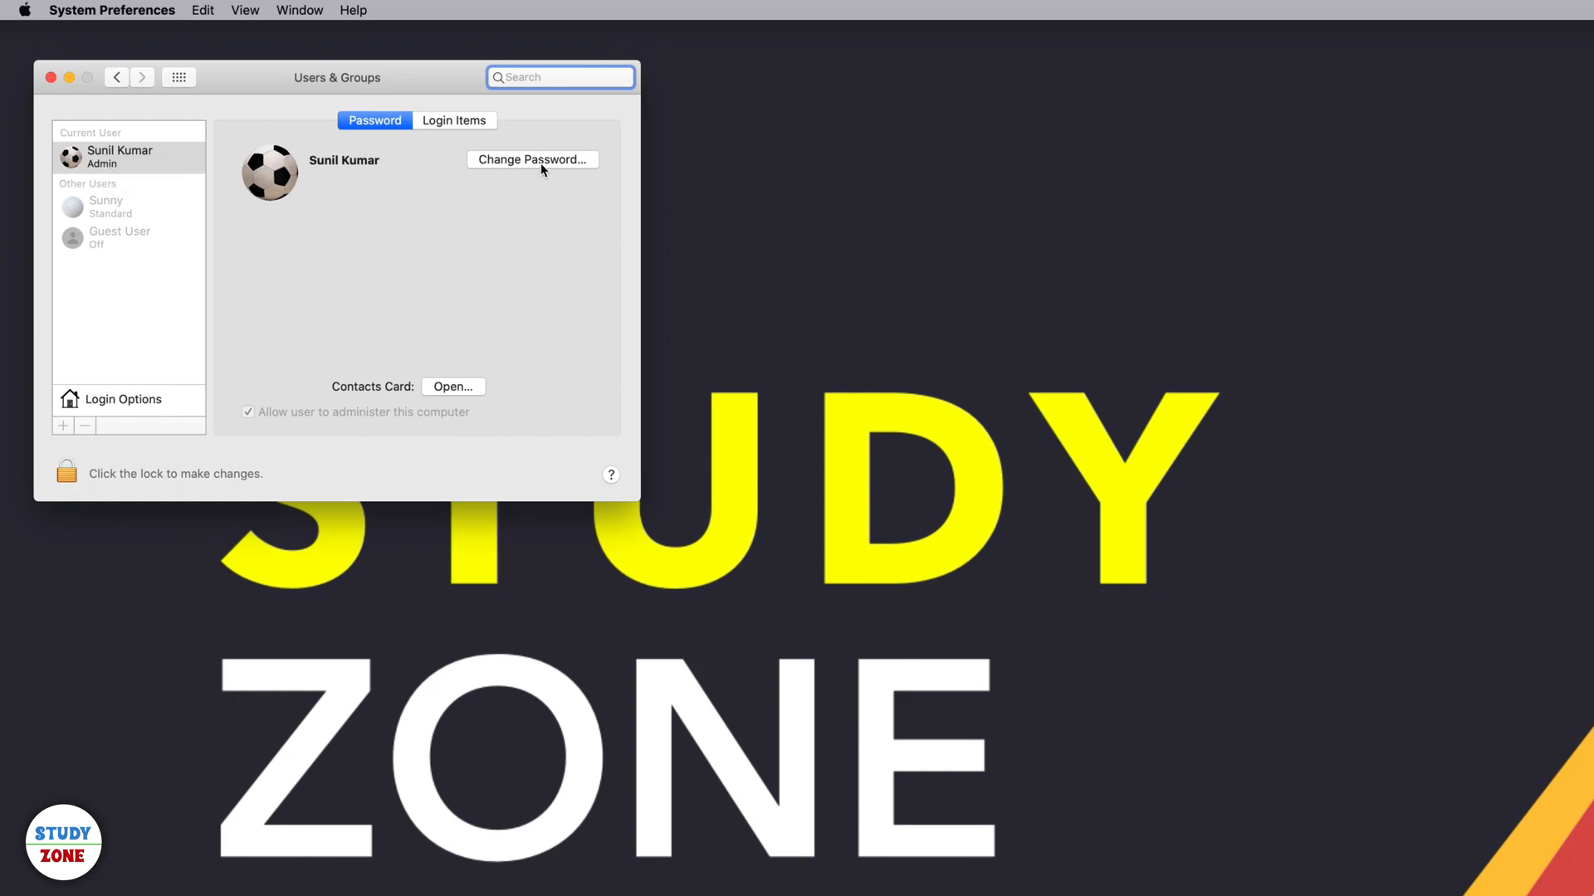
mouse_move(519, 168)
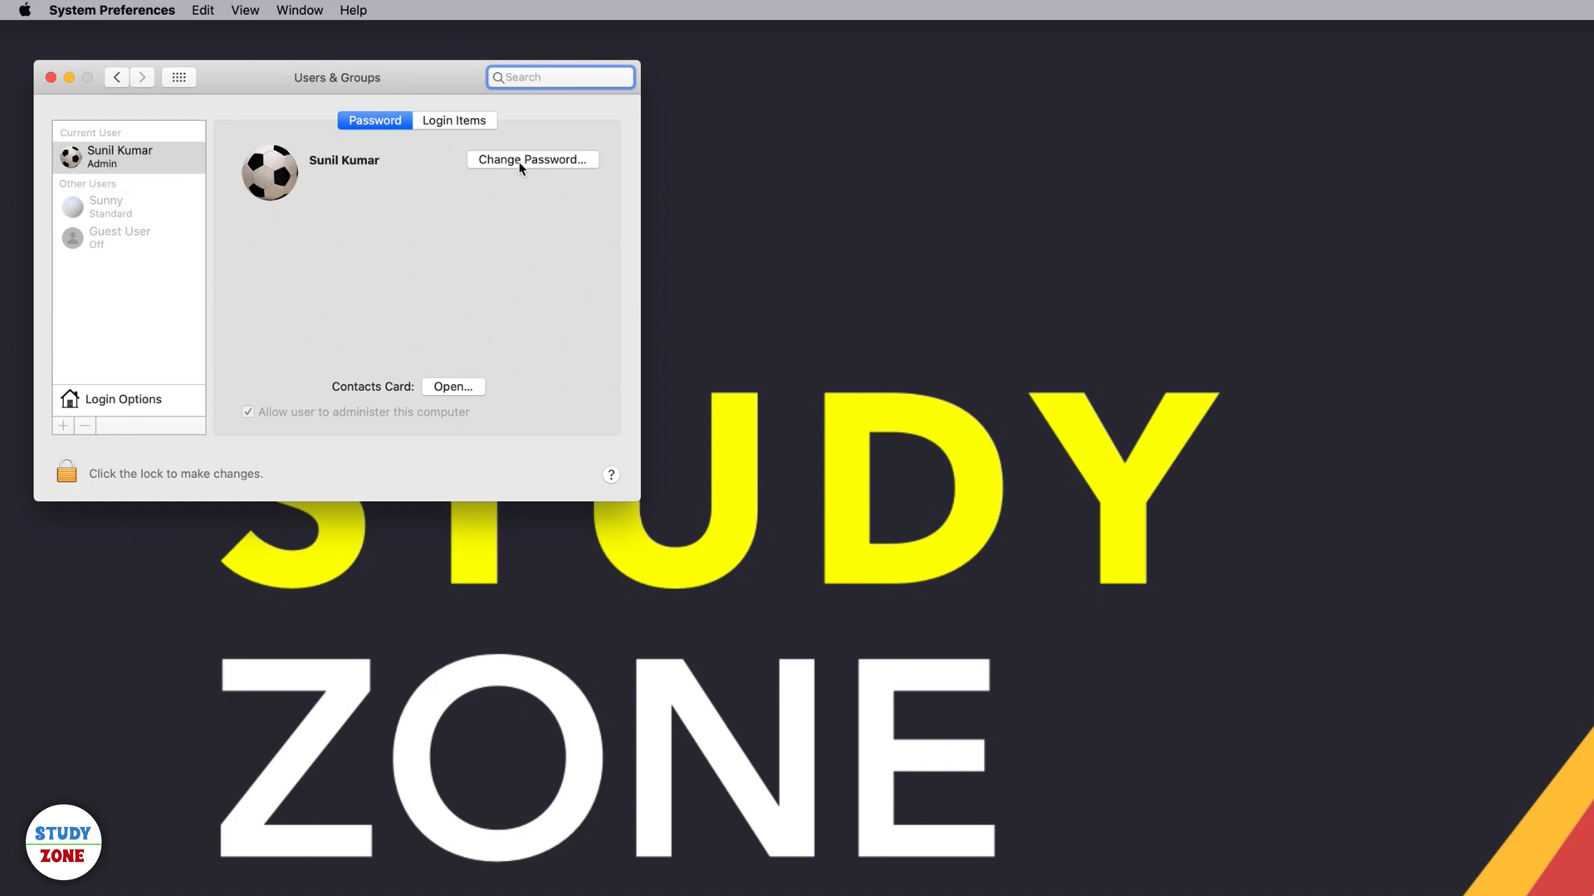
left_click(532, 160)
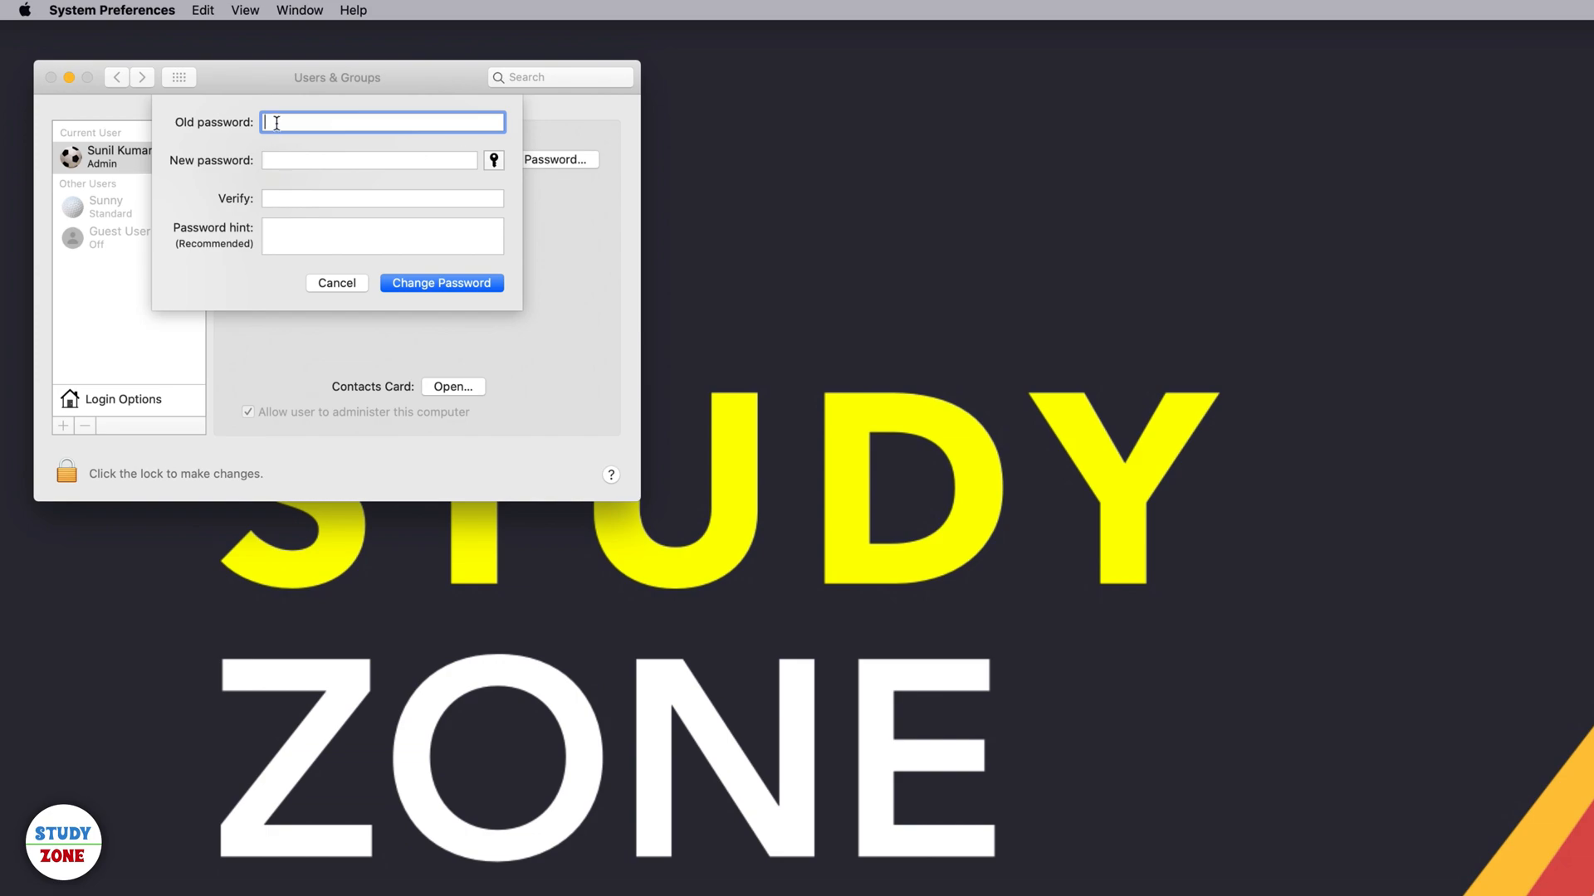
left_click(368, 159)
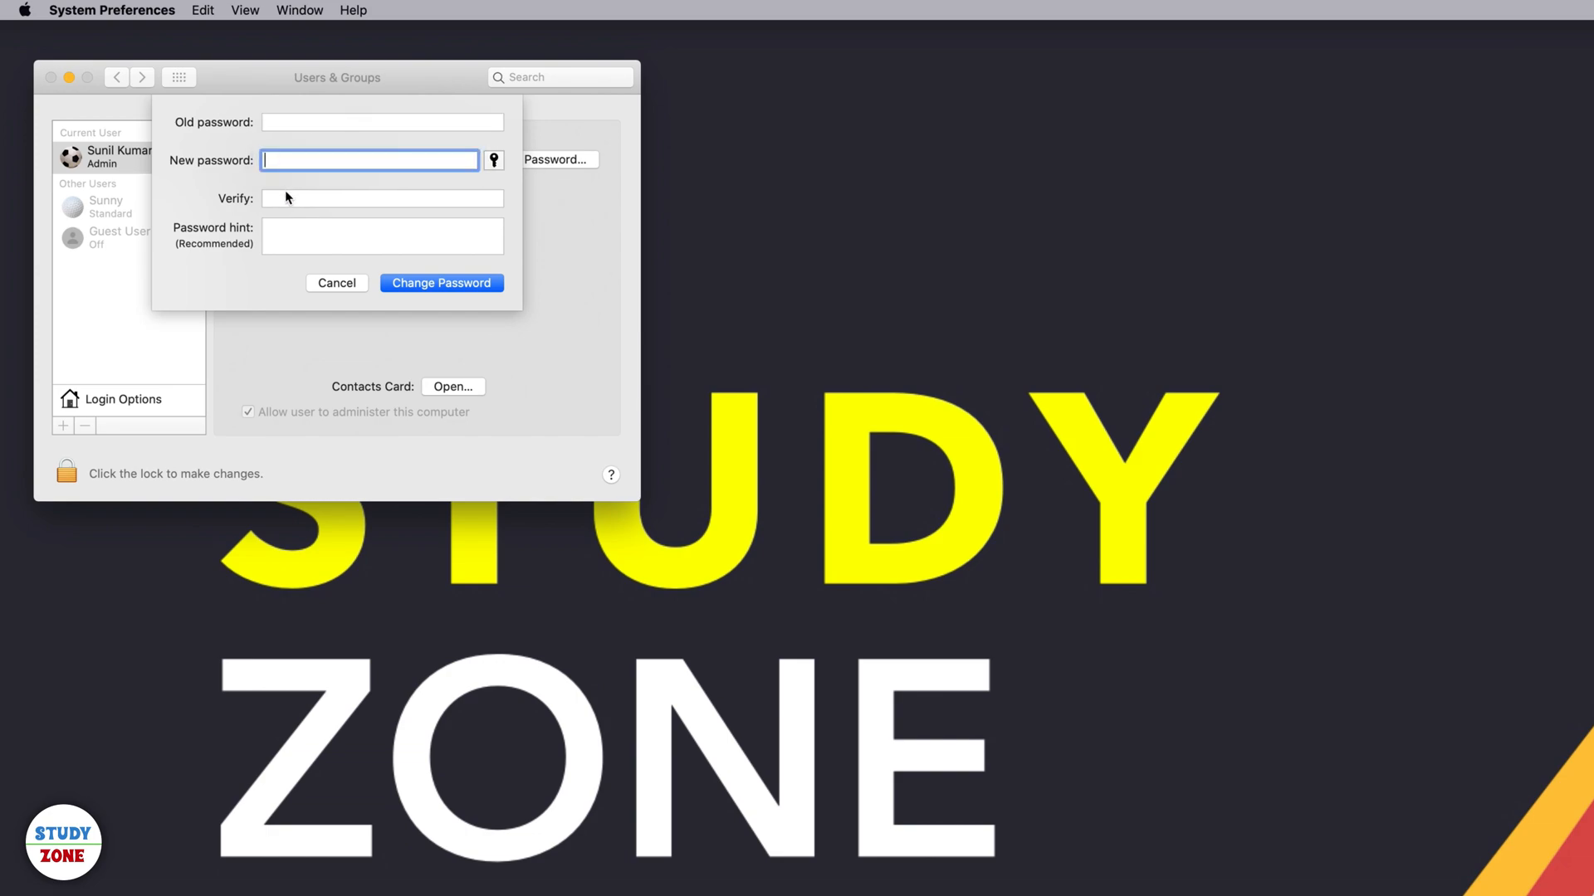
left_click(382, 236)
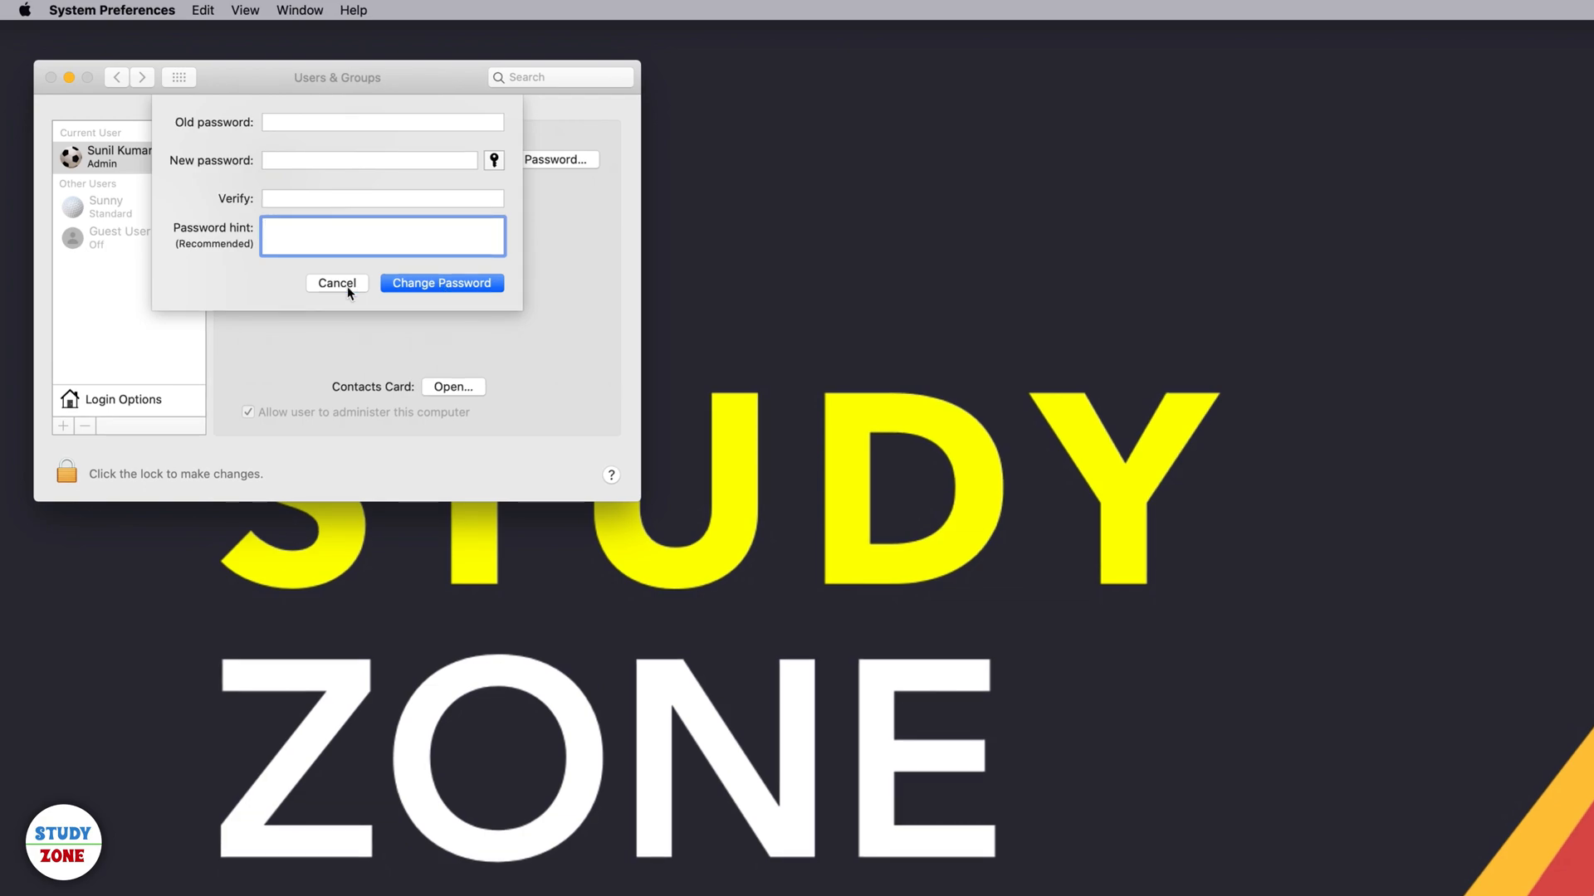
left_click(336, 283)
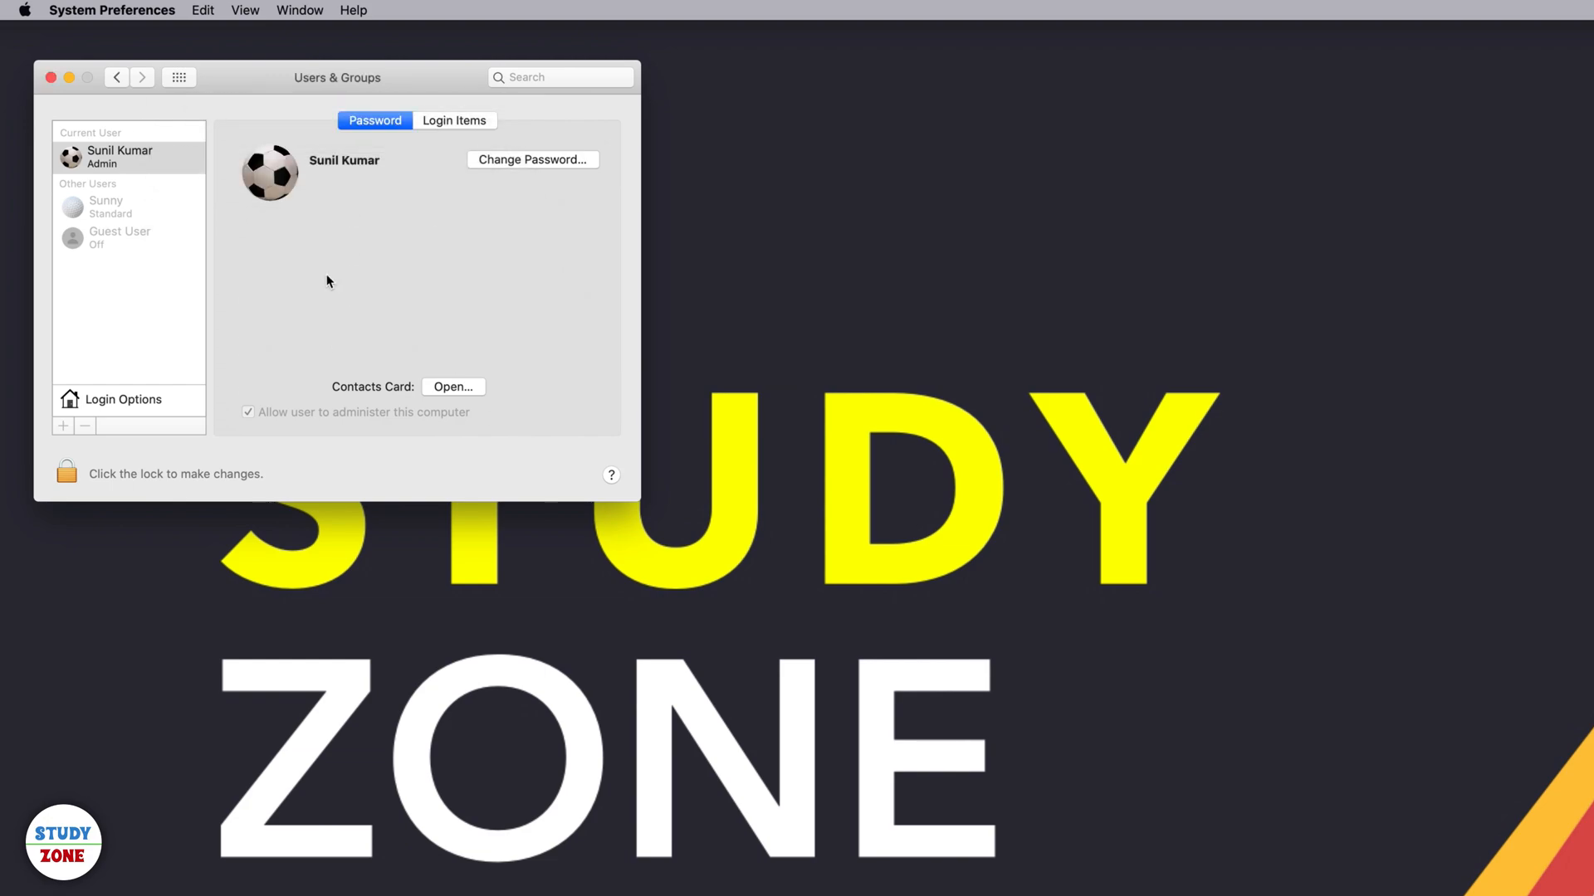
- Select the administrator account and click the padlock to request unlocking
left_click(119, 157)
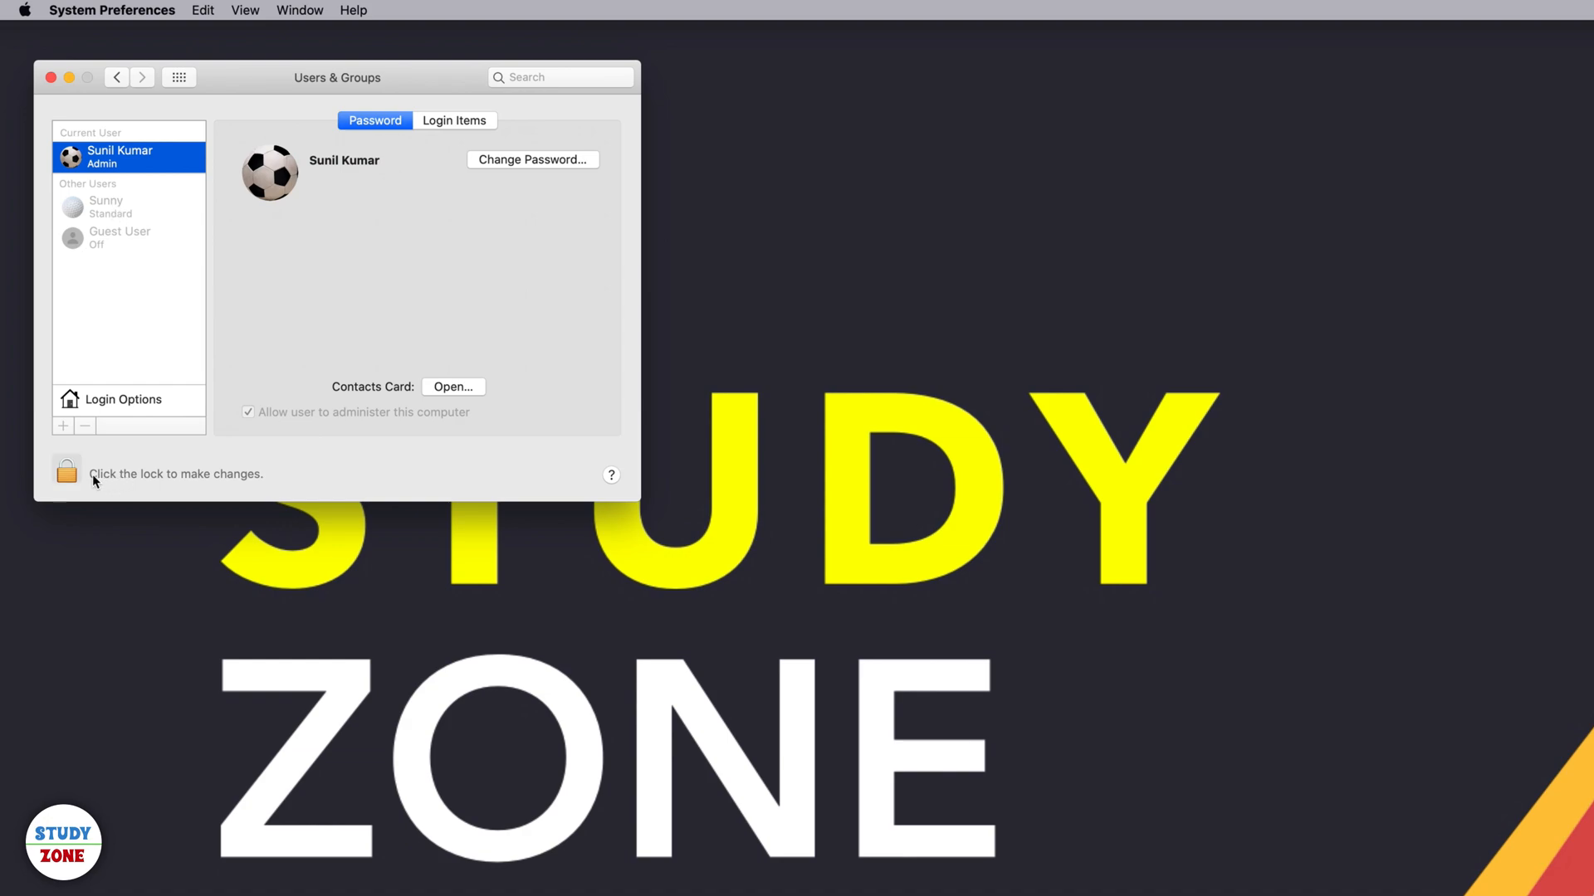
mouse_move(109, 480)
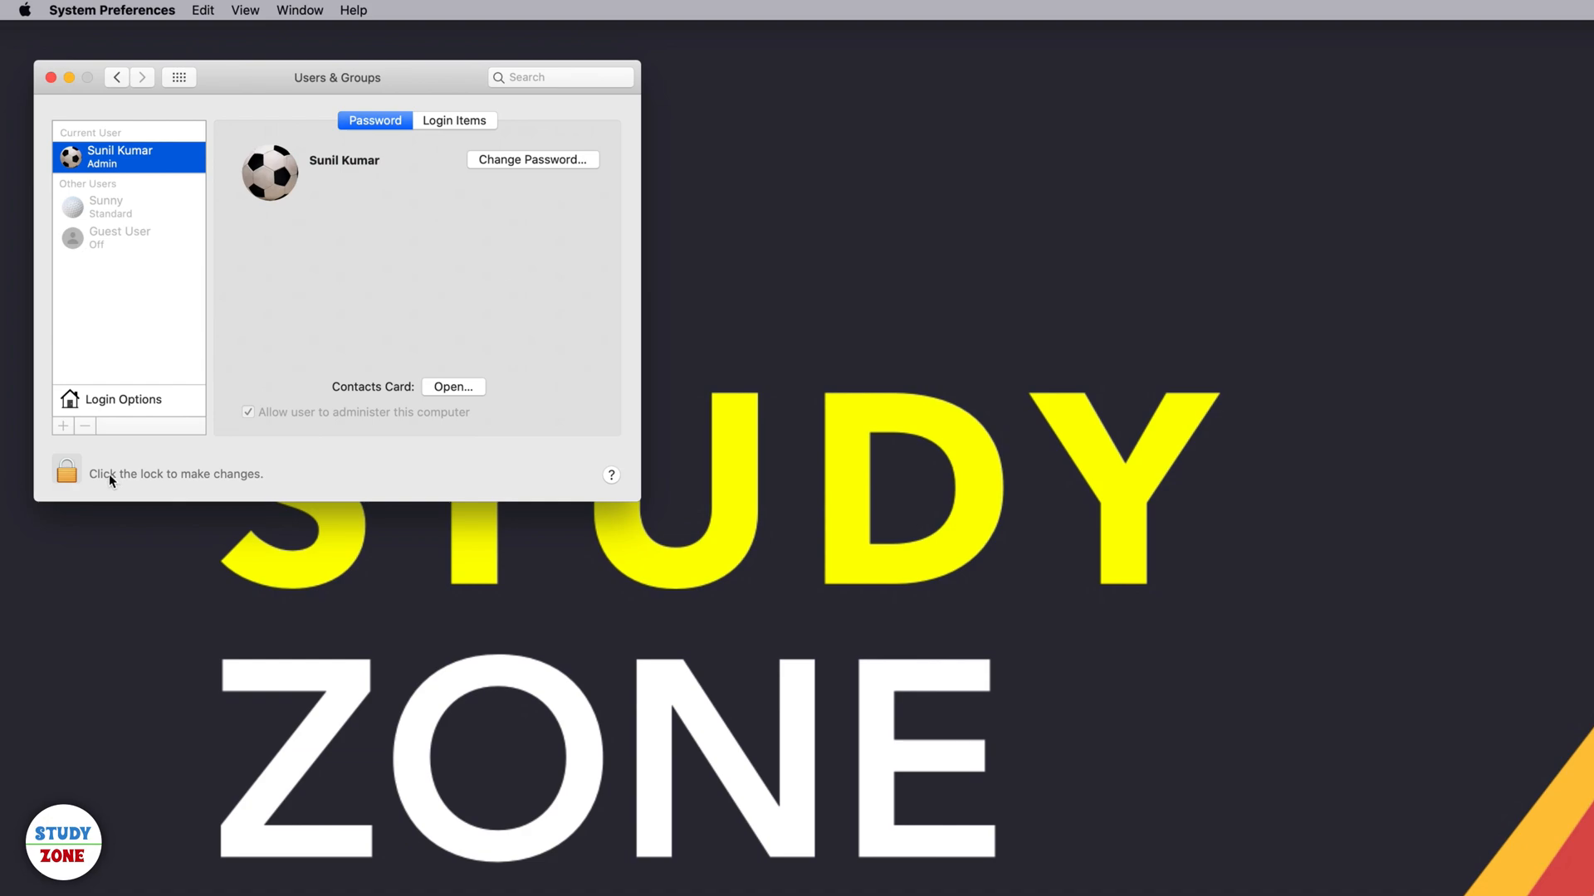
mouse_move(112, 485)
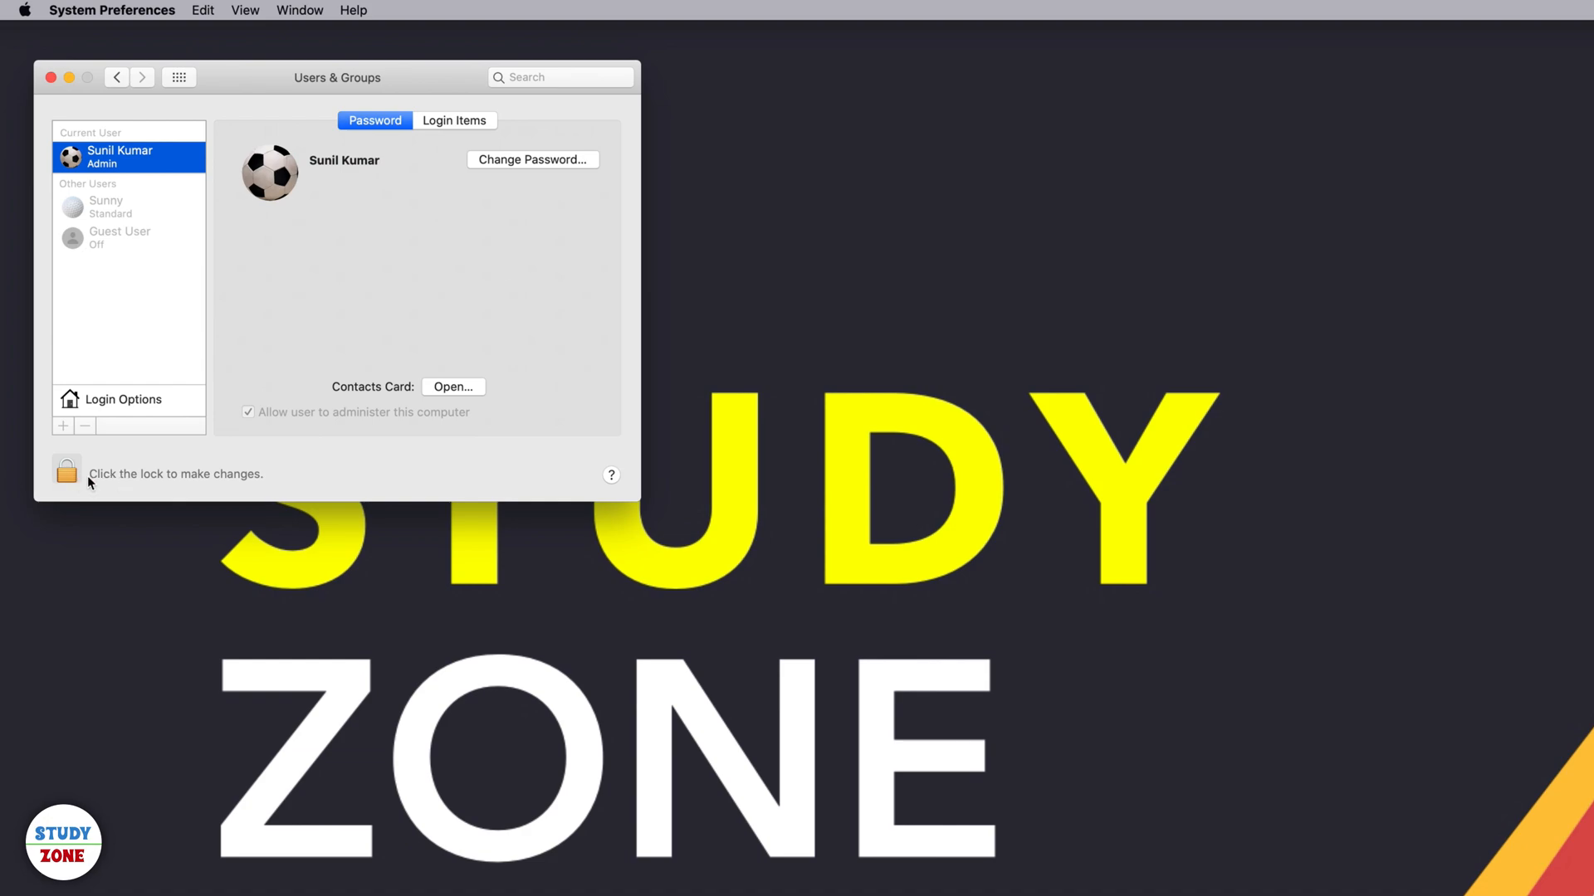
left_click(66, 472)
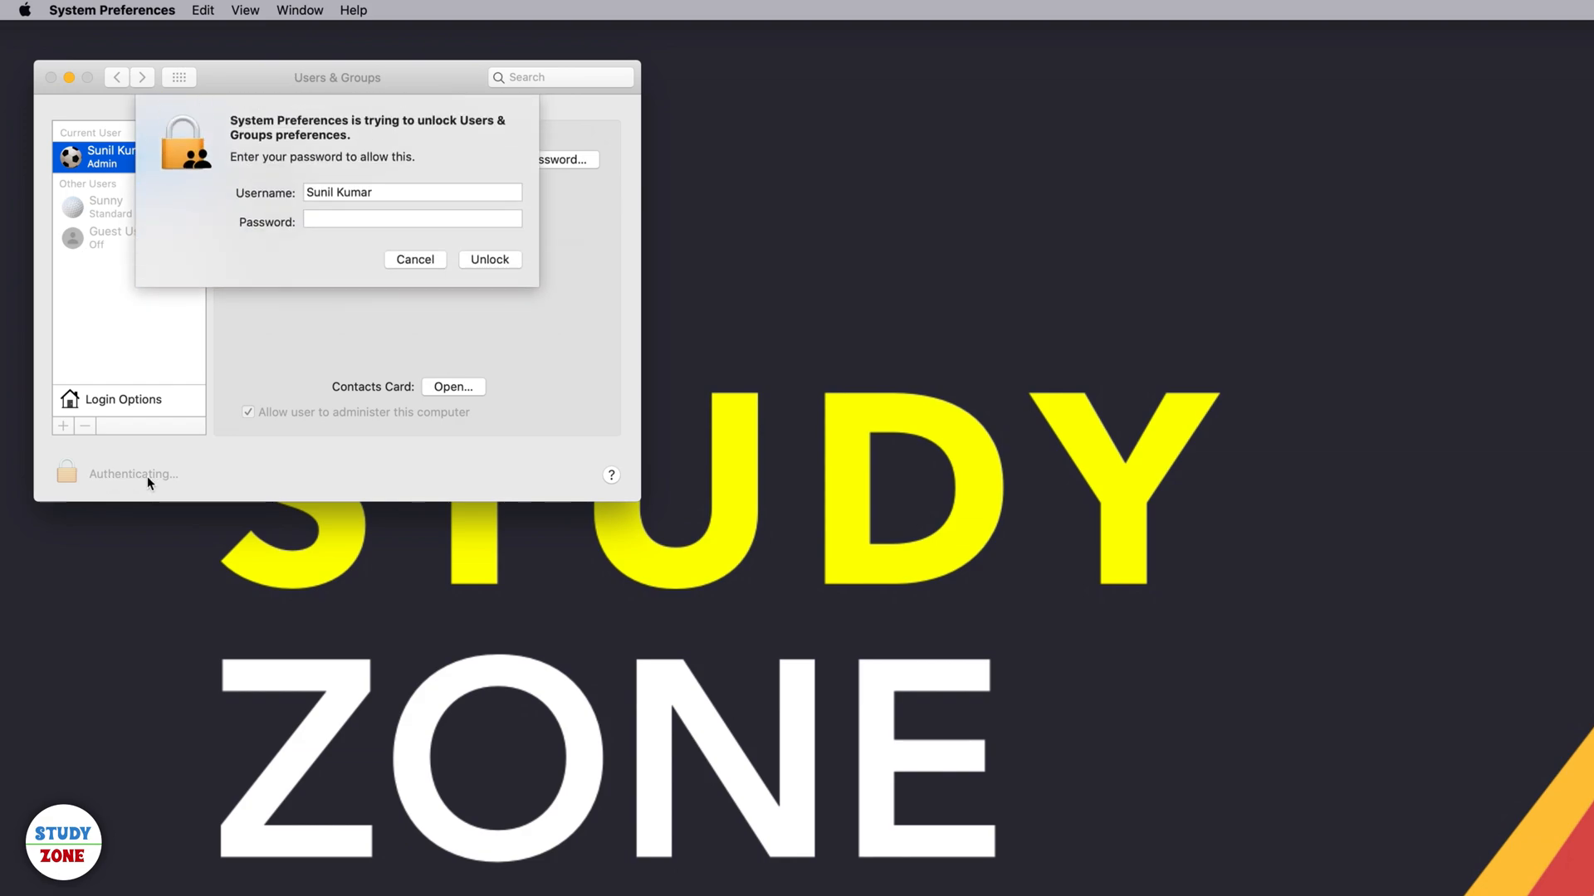
- Unlock Users & Groups with the admin password
left_click(412, 222)
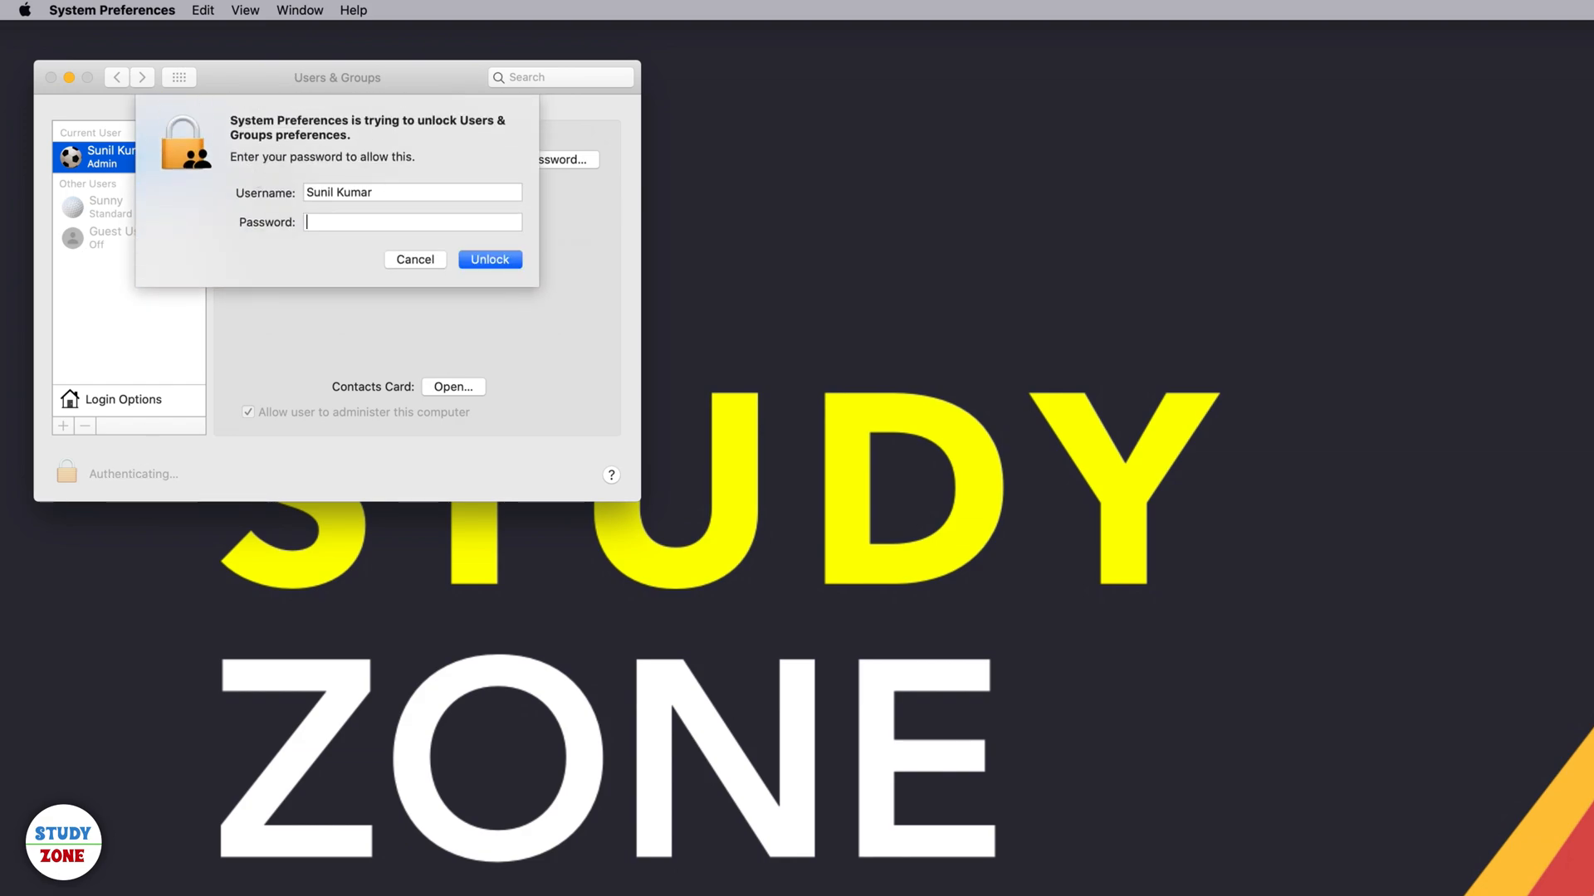
type("password")
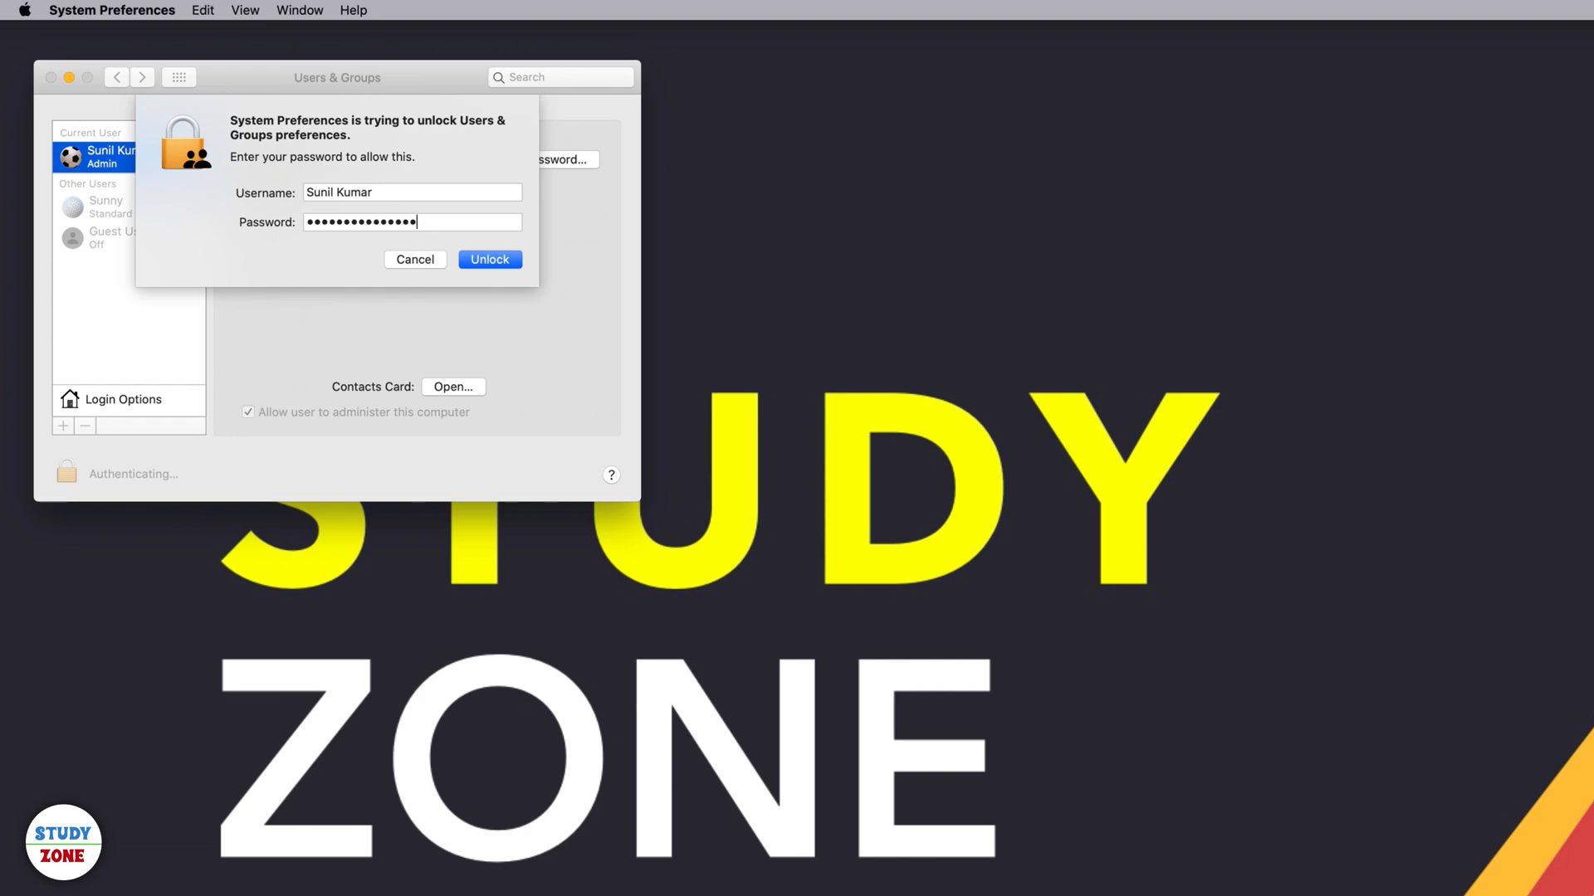
left_click(489, 259)
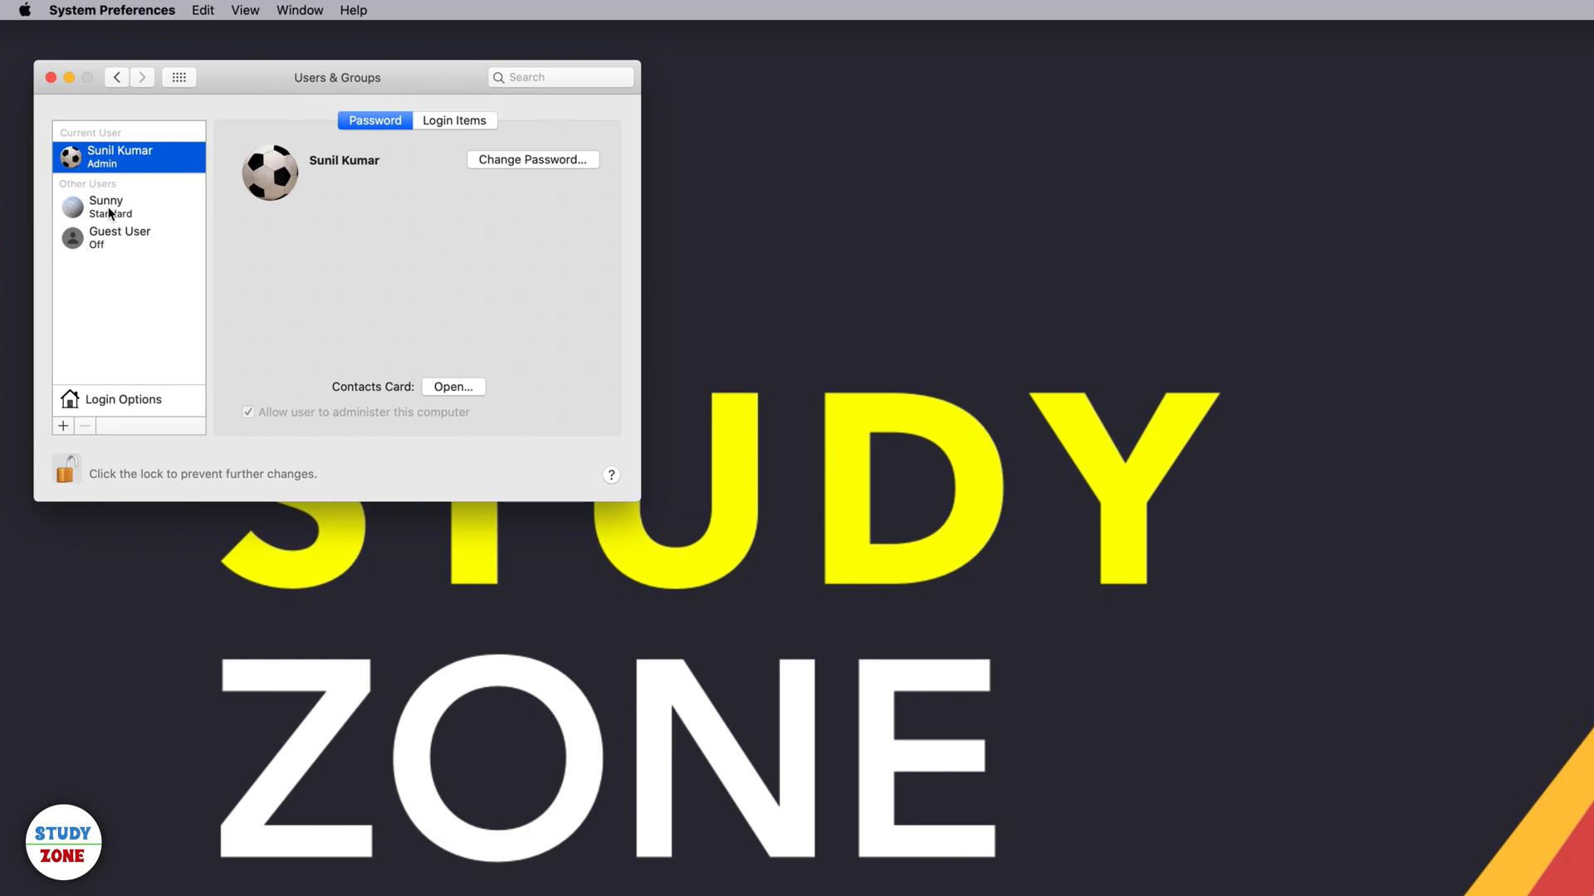
- Select standard user Sunny and bring up Reset Password
left_click(105, 207)
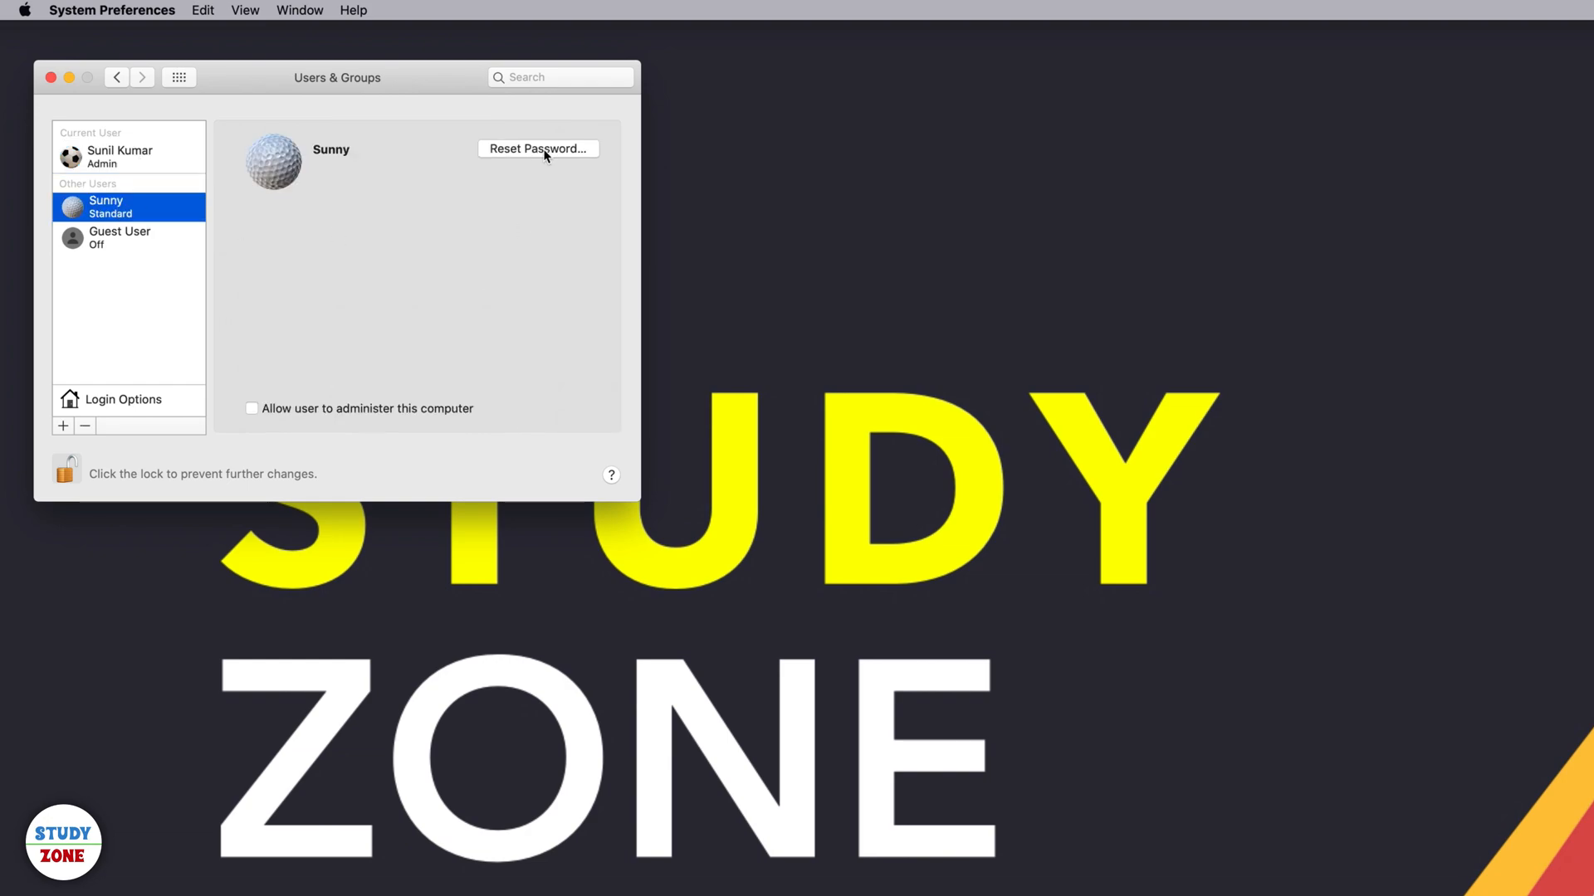
left_click(538, 148)
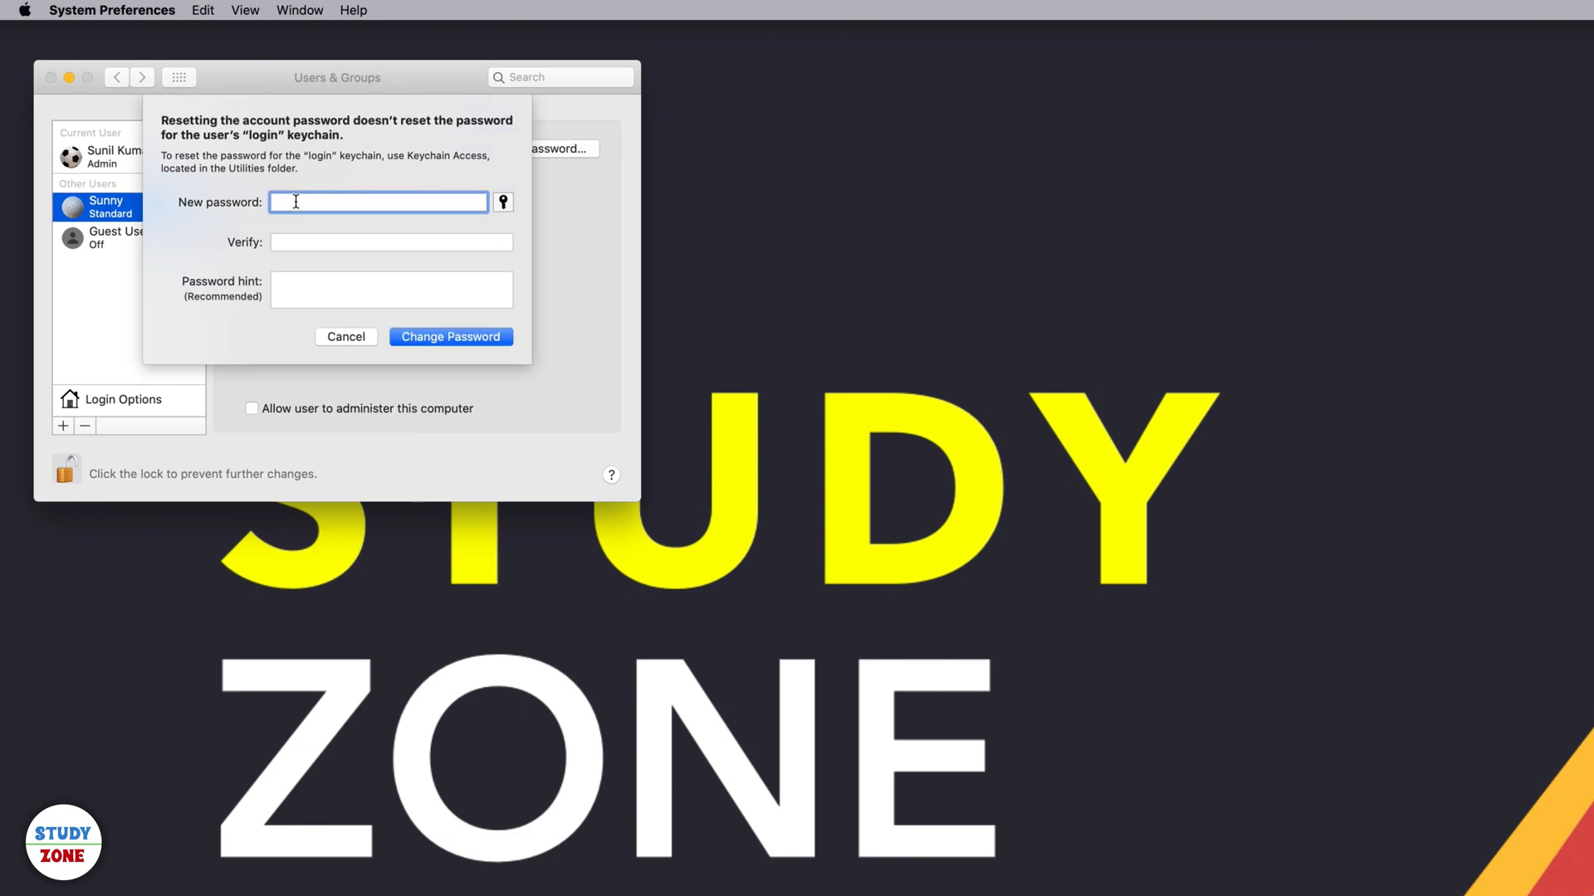
- Click through the Verify and hint fields, then cancel Sunny's password reset
left_click(391, 241)
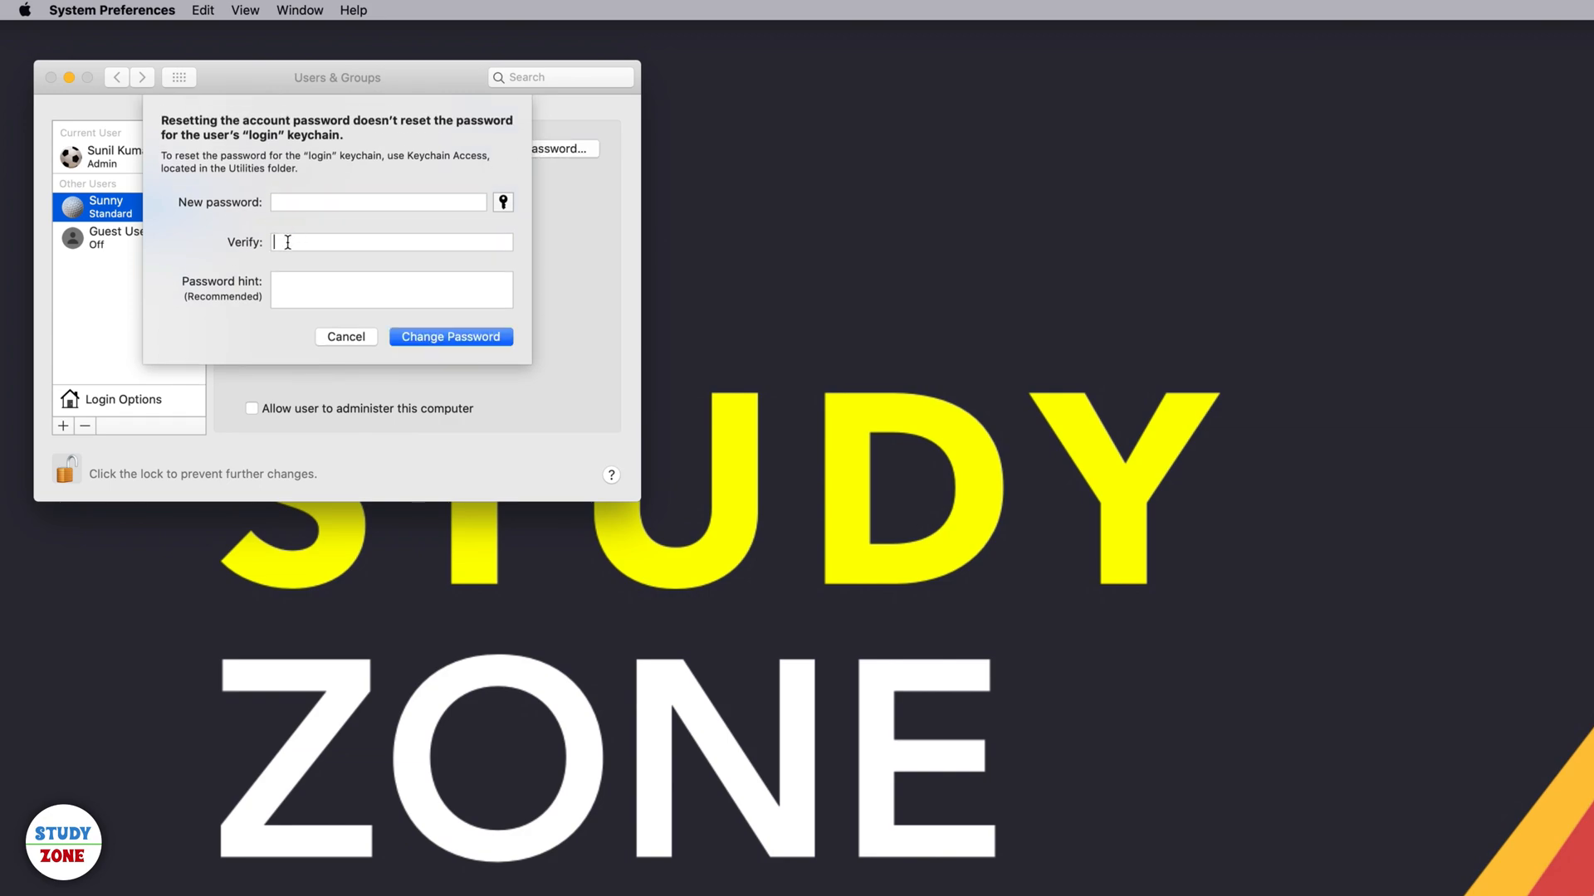
left_click(391, 242)
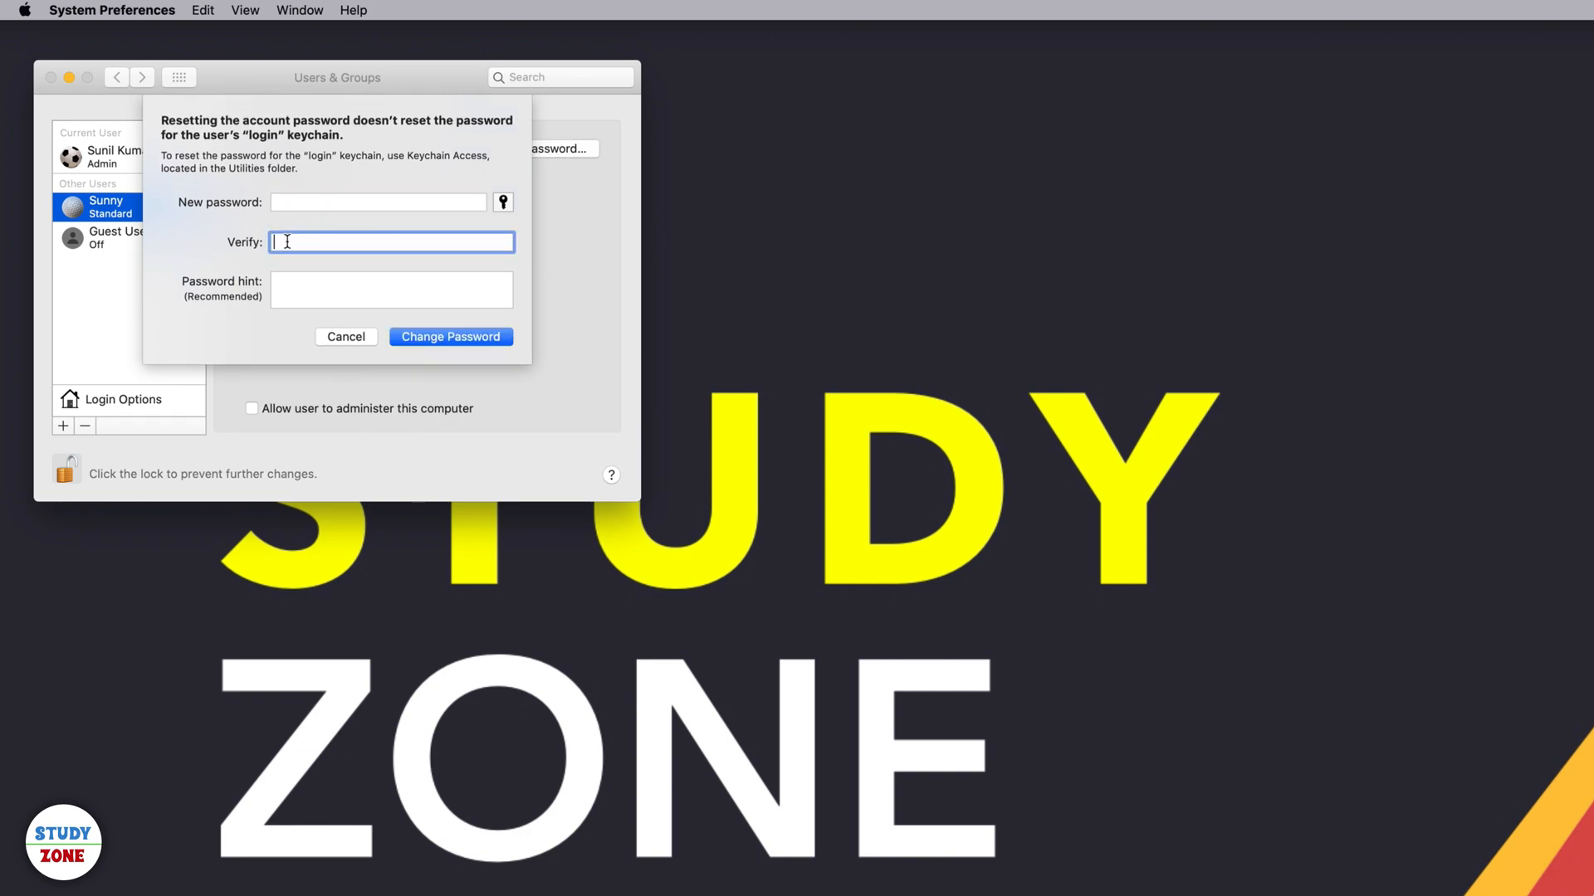
left_click(391, 290)
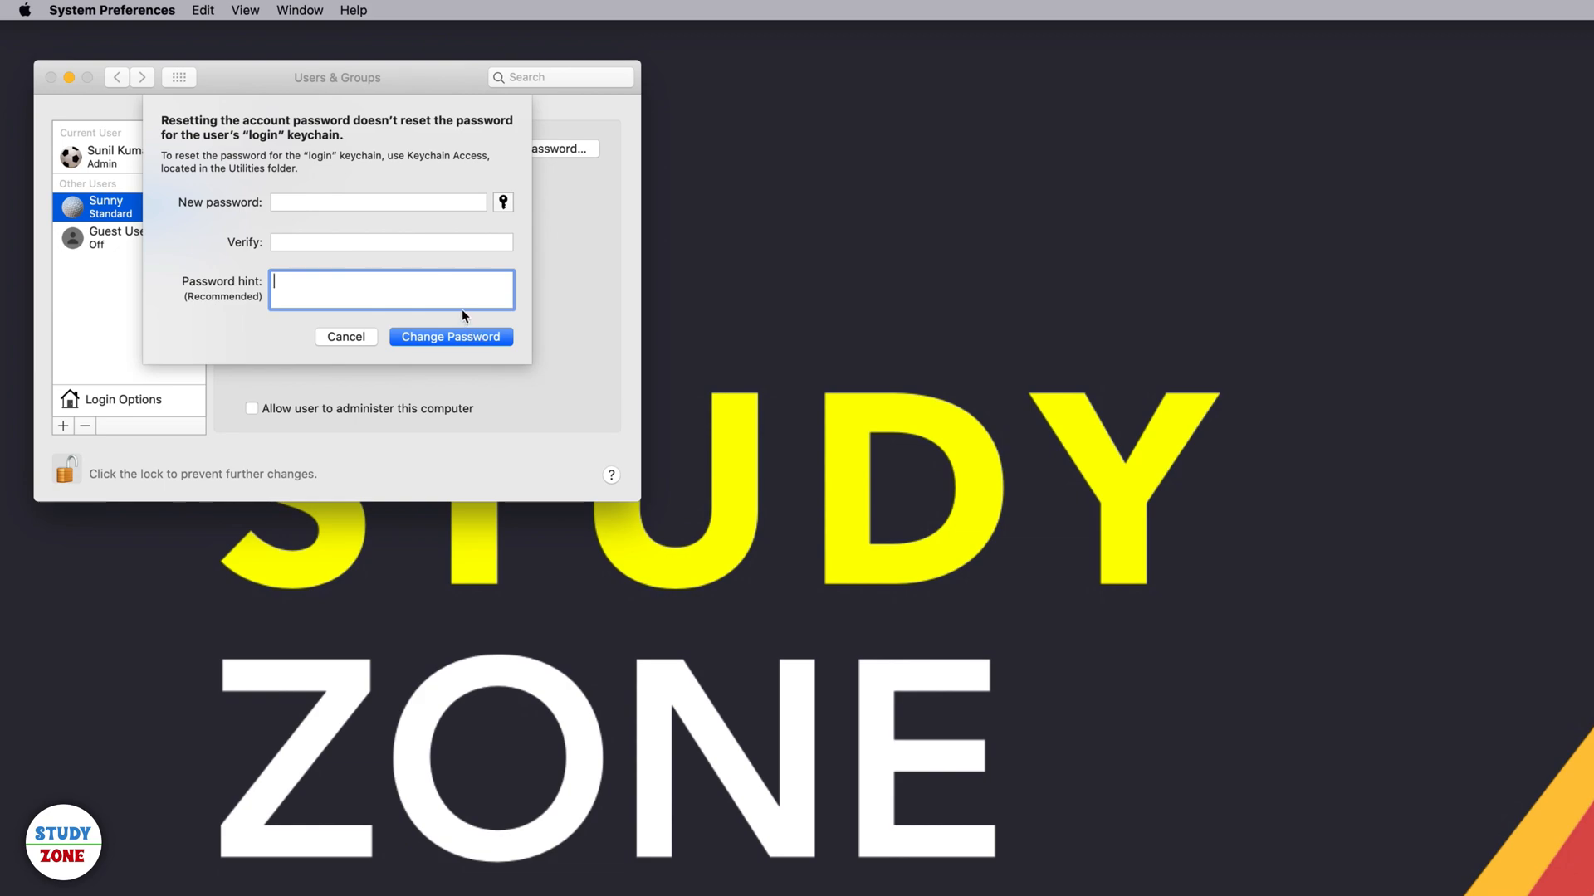
left_click(345, 336)
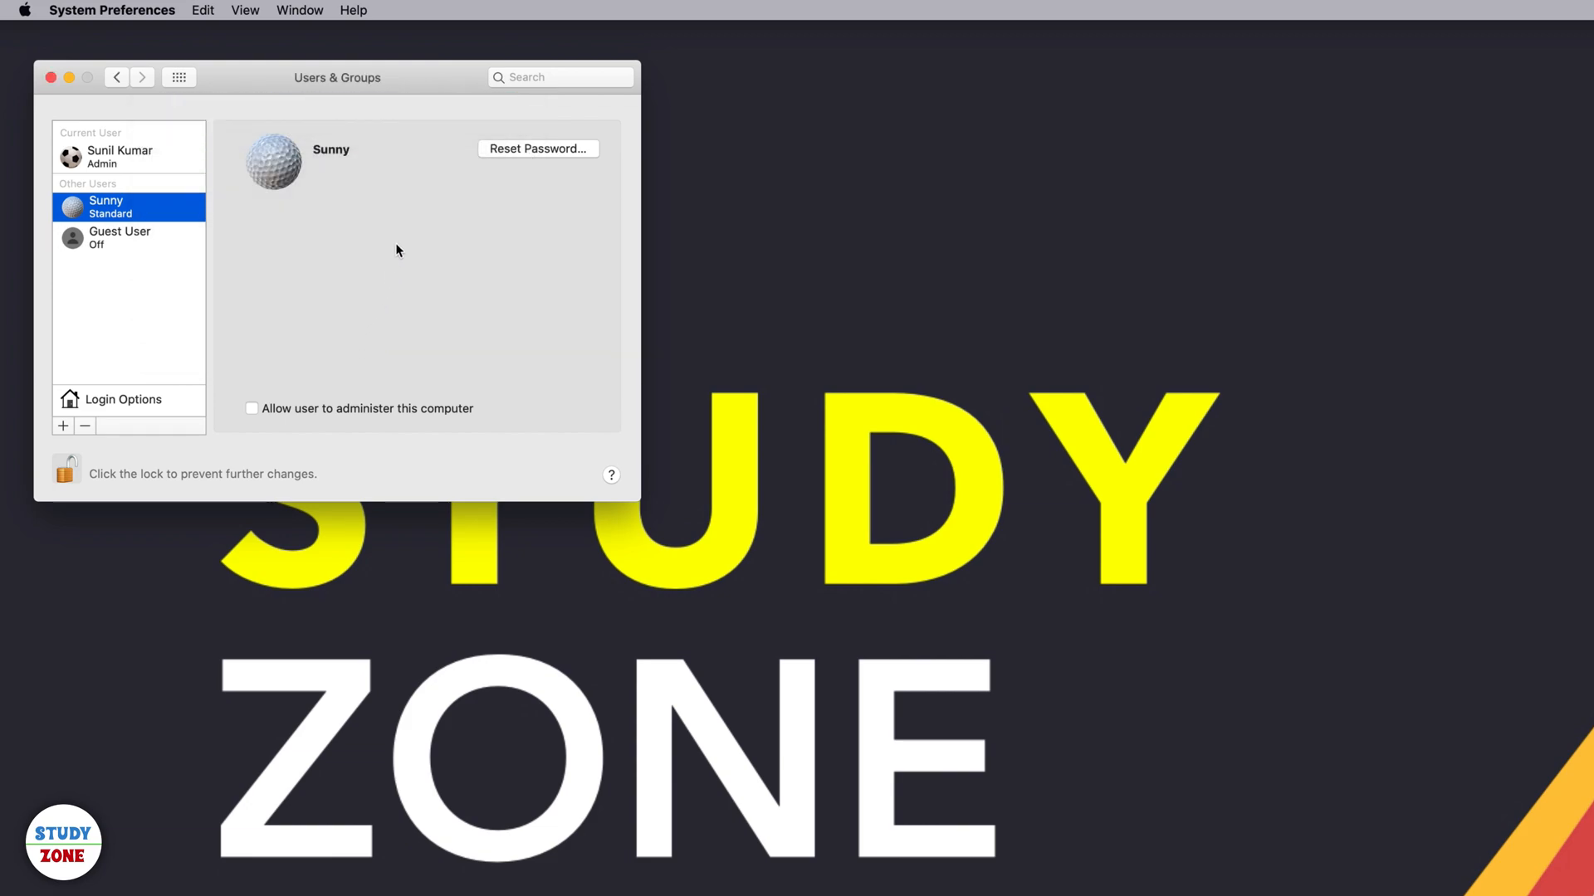
mouse_move(257, 418)
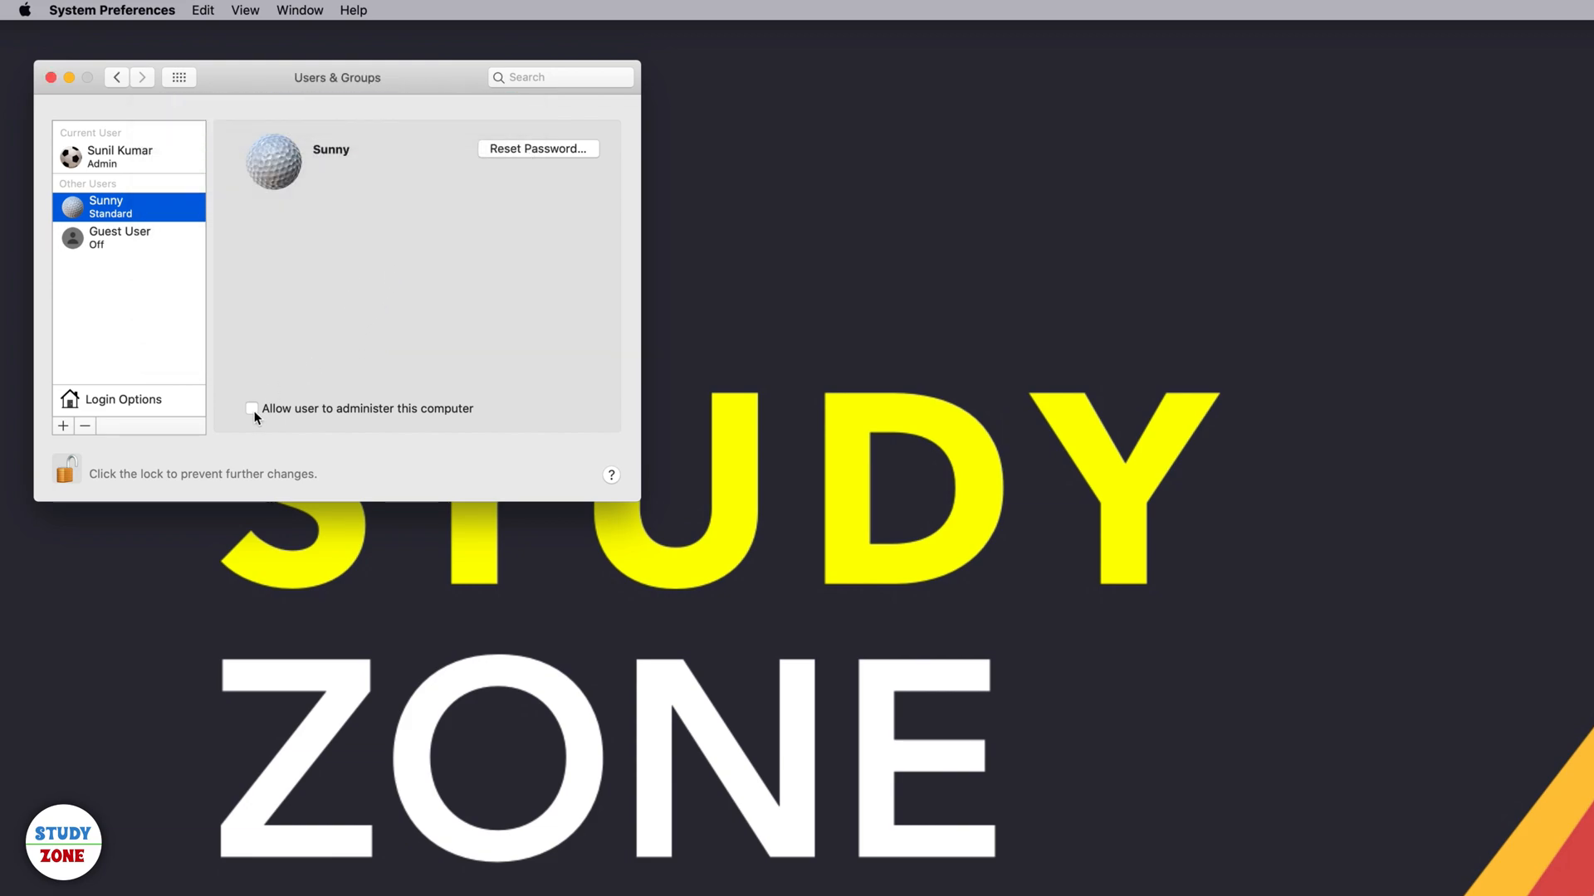